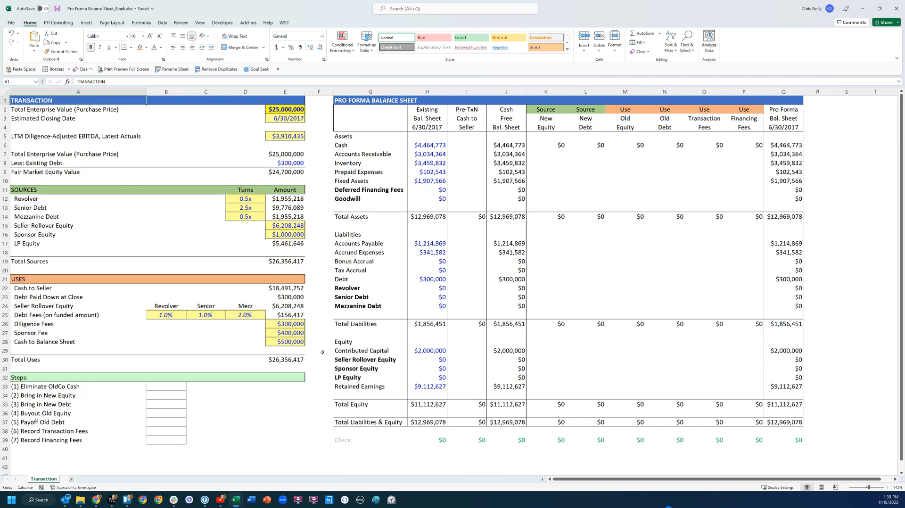
Review the enterprise value and LTM EBITDA inputs and the step (1) Eliminate OldCo Cash note
left_click(78, 109)
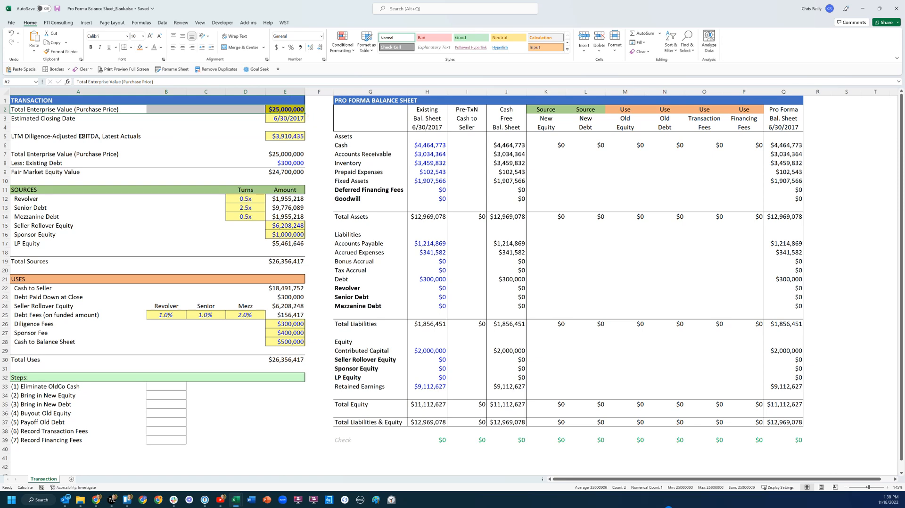
left_click(77, 135)
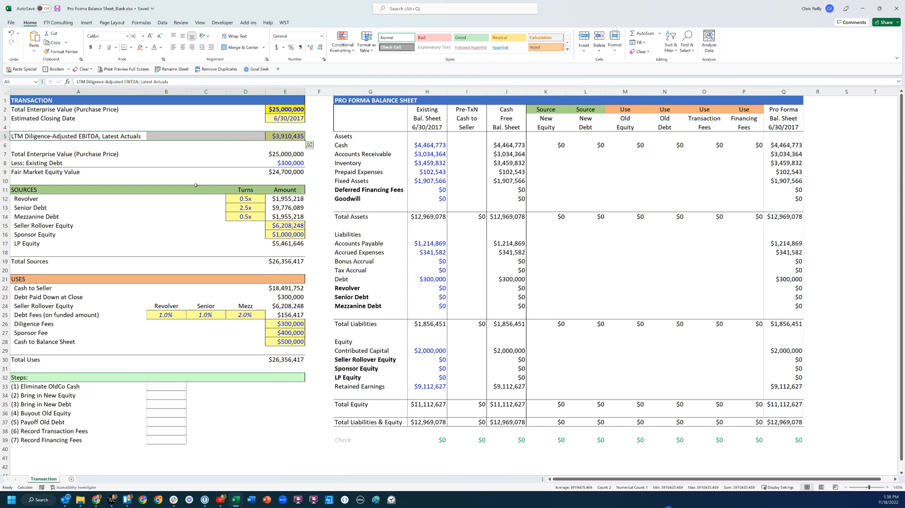
left_click(78, 190)
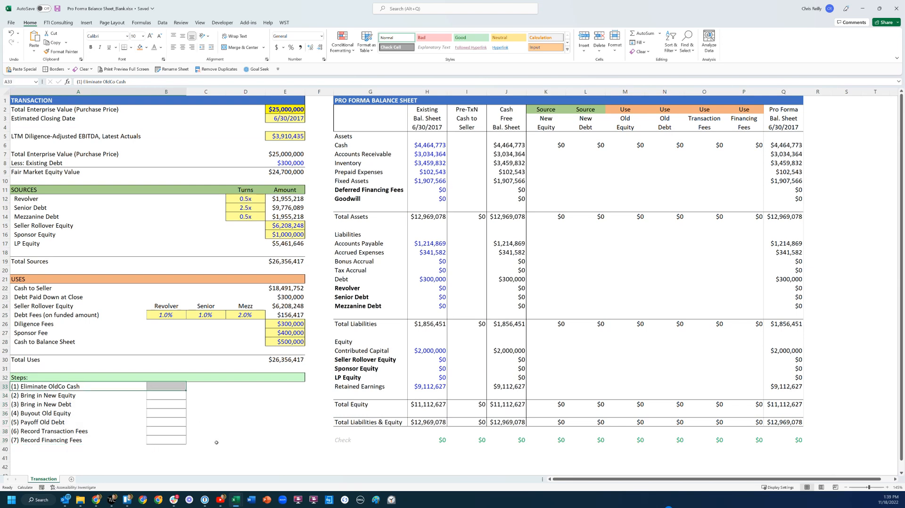
Remove the $4,464,773 old cash with =-H6 in I6, offset by =-I6 in I34
left_click(427, 110)
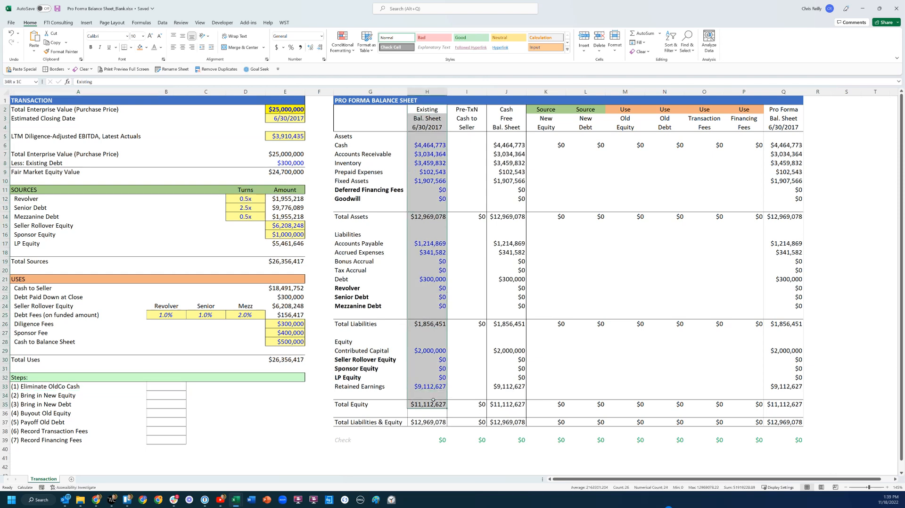
left_click(467, 144)
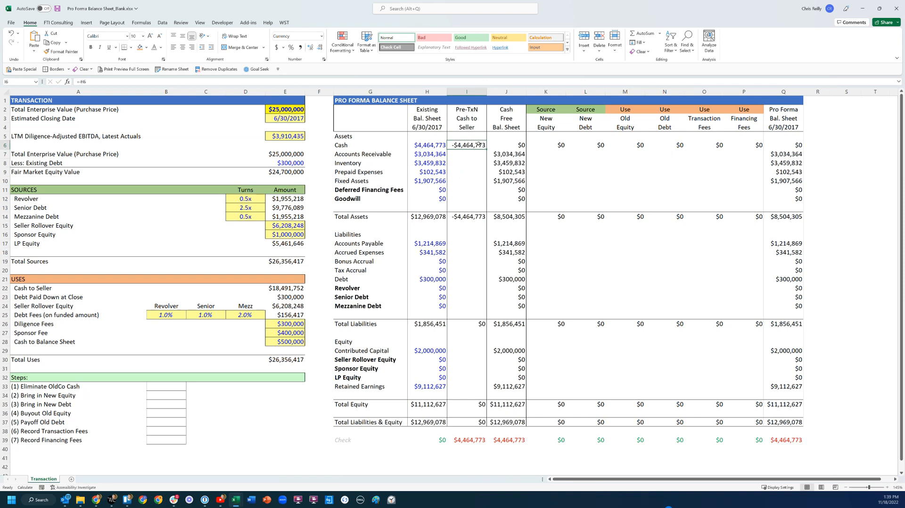
left_click(466, 386)
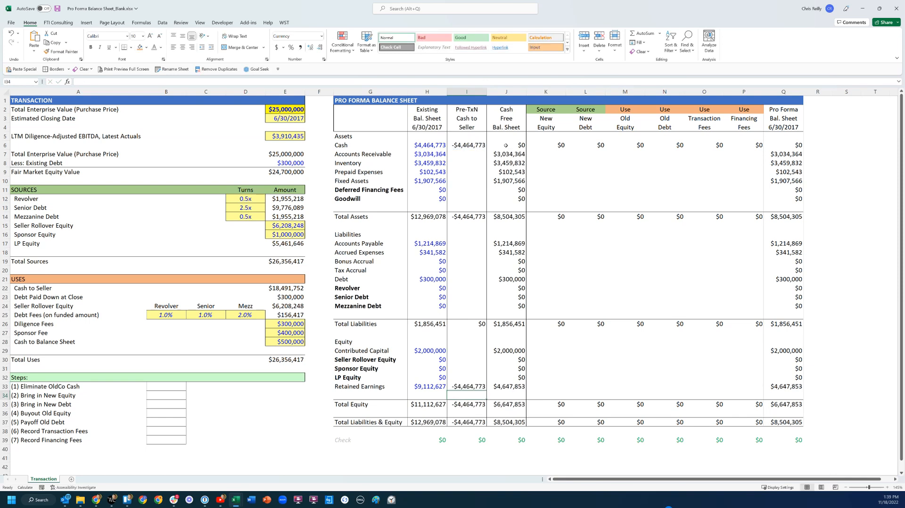
left_click(506, 144)
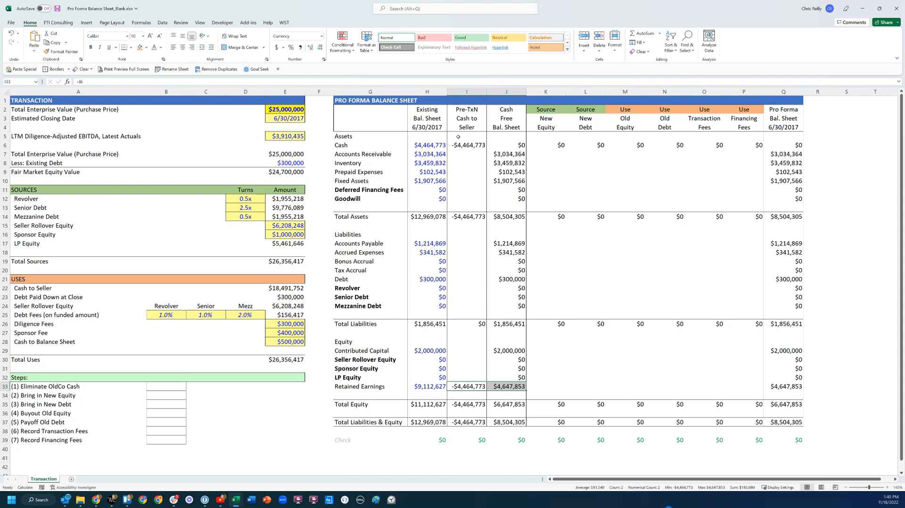
mouse_move(485, 157)
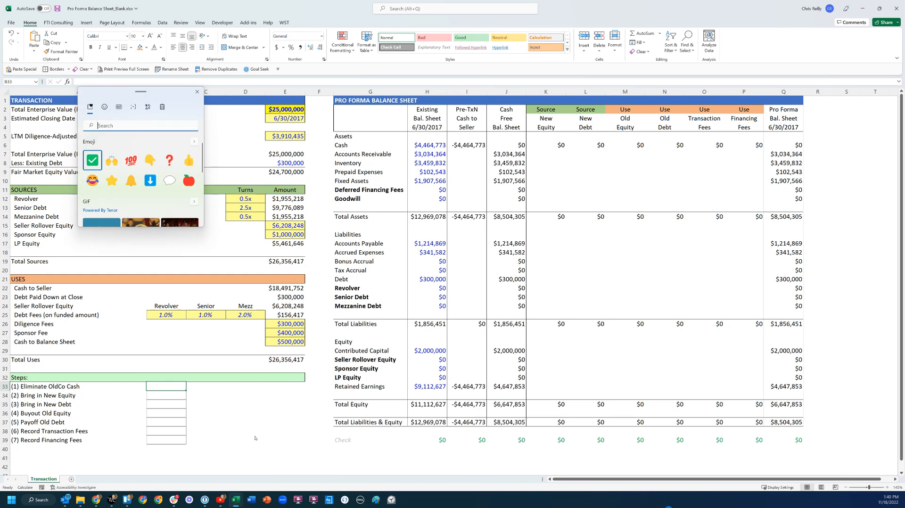
Insert a check mark in B33 beside step (1) Eliminate OldCo Cash
left_click(93, 161)
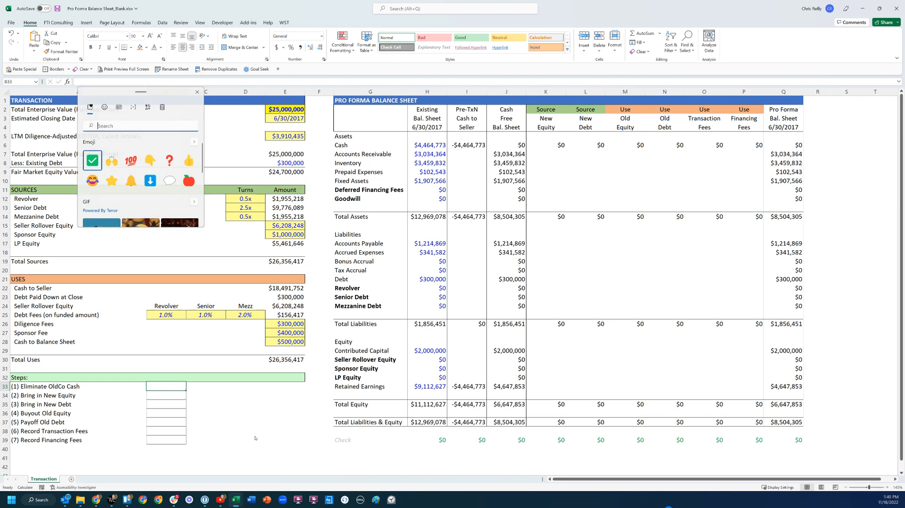
left_click(92, 161)
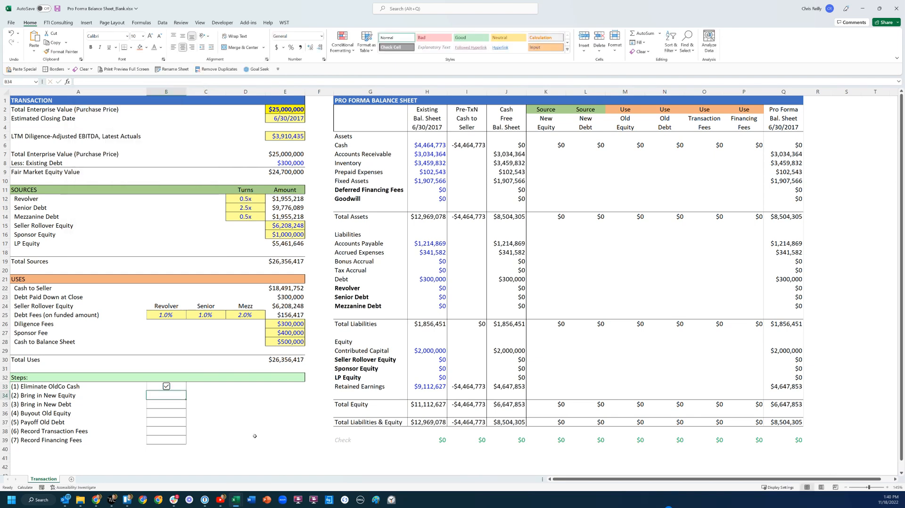
Link New Equity to the $12,669,893 equity sources, tick step (2), and start the New Debt links
left_click(77, 395)
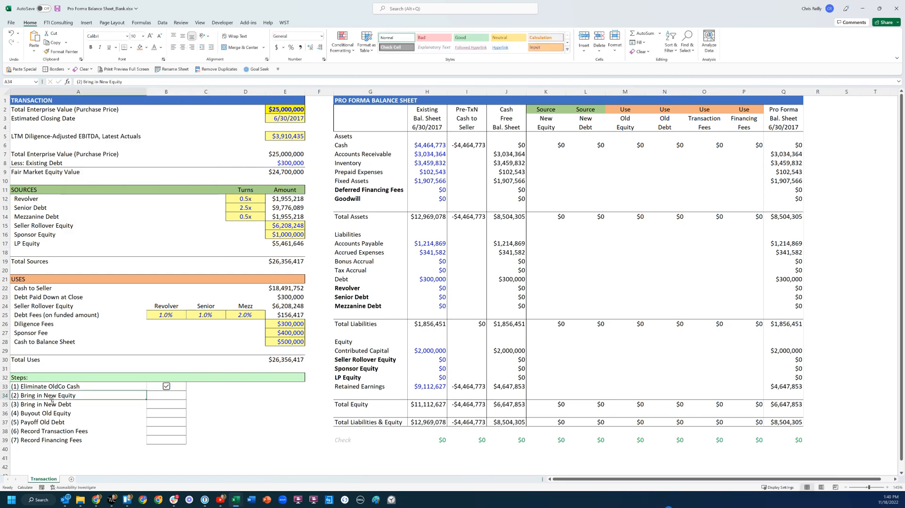
left_click(284, 226)
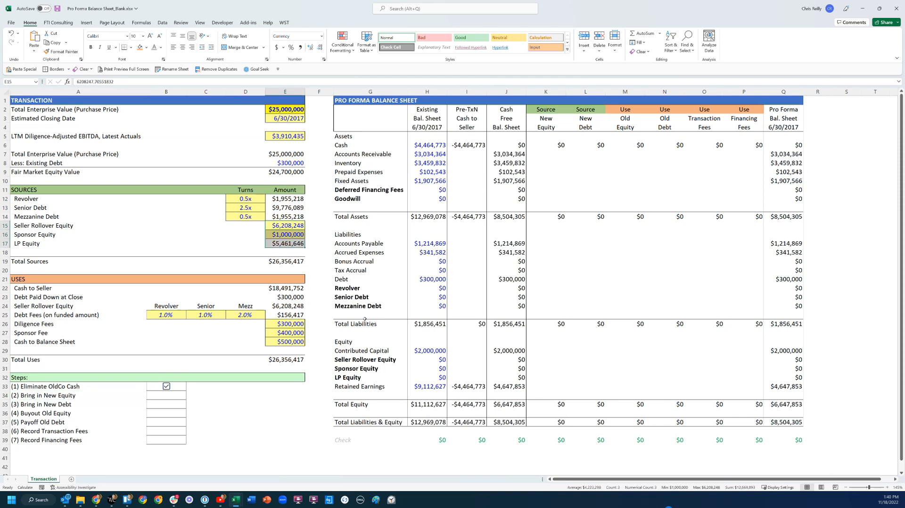
left_click(545, 360)
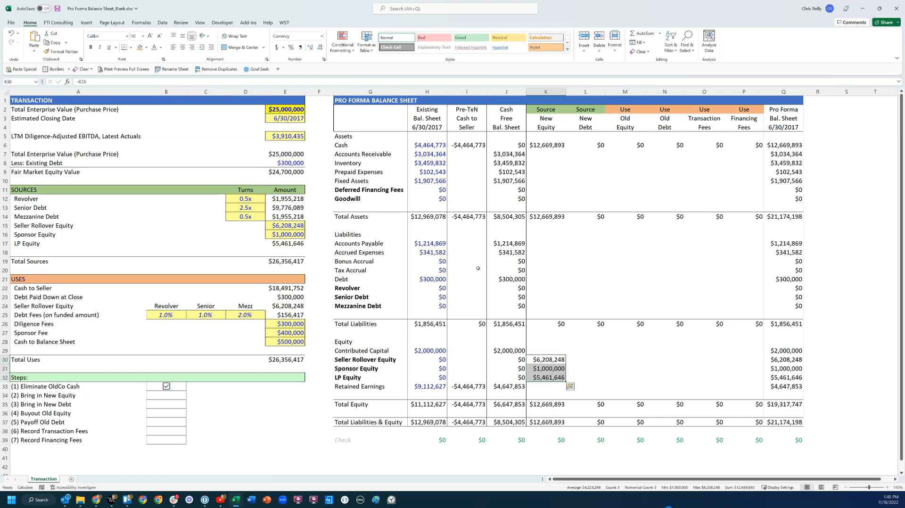
left_click(545, 145)
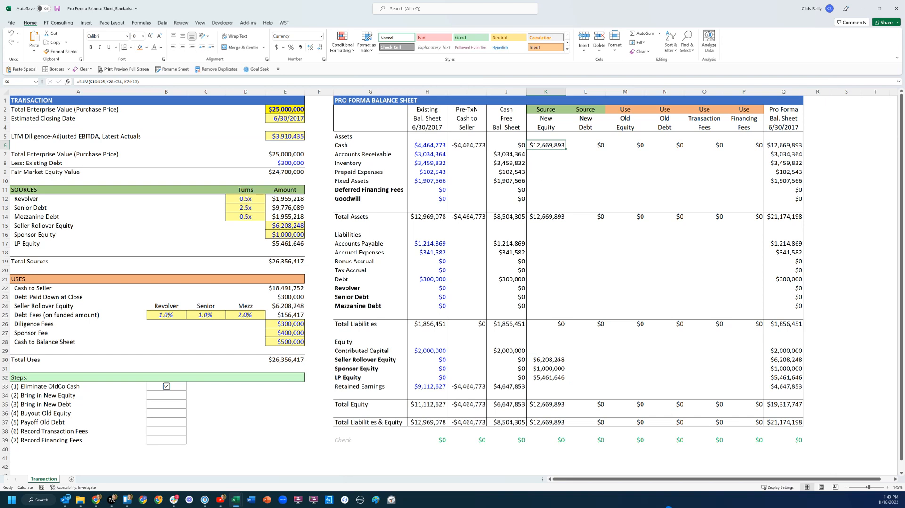
left_click(165, 395)
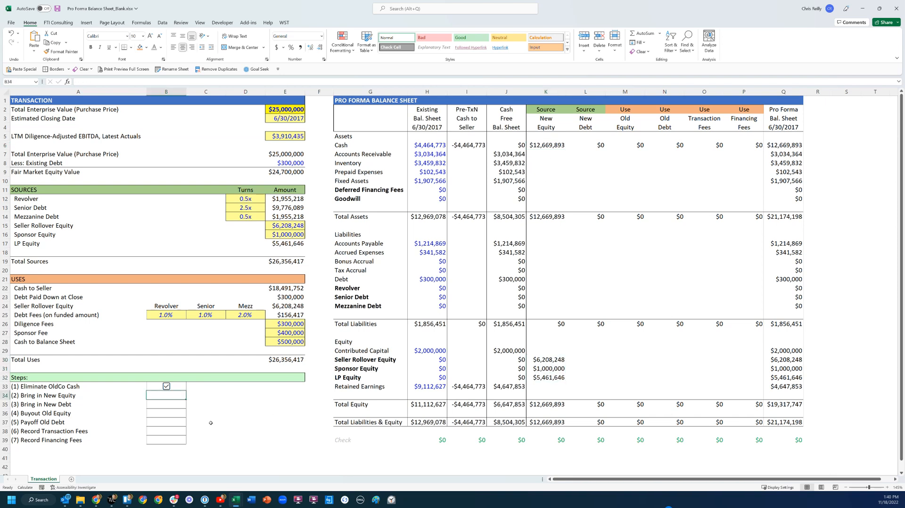
left_click(165, 395)
type("=E12")
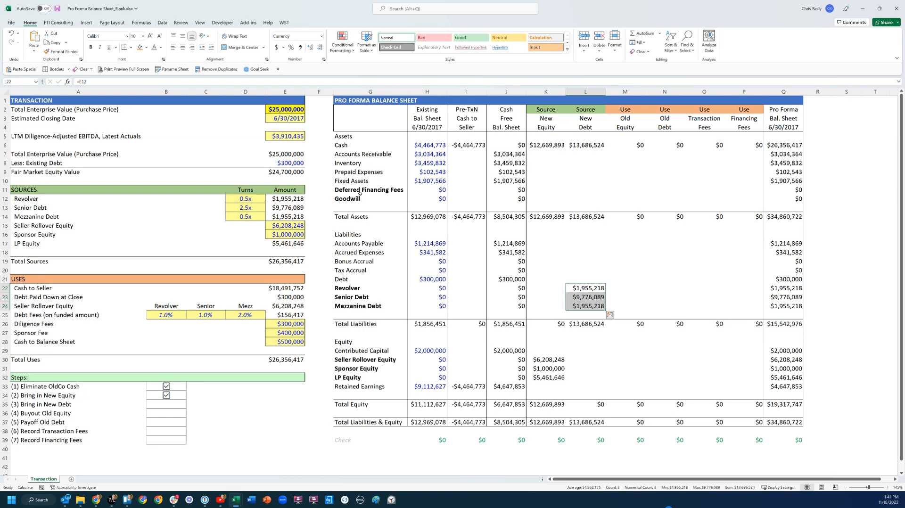
Tick step (3) in B35 after confirming $26,356,417 pro forma cash
left_click(586, 144)
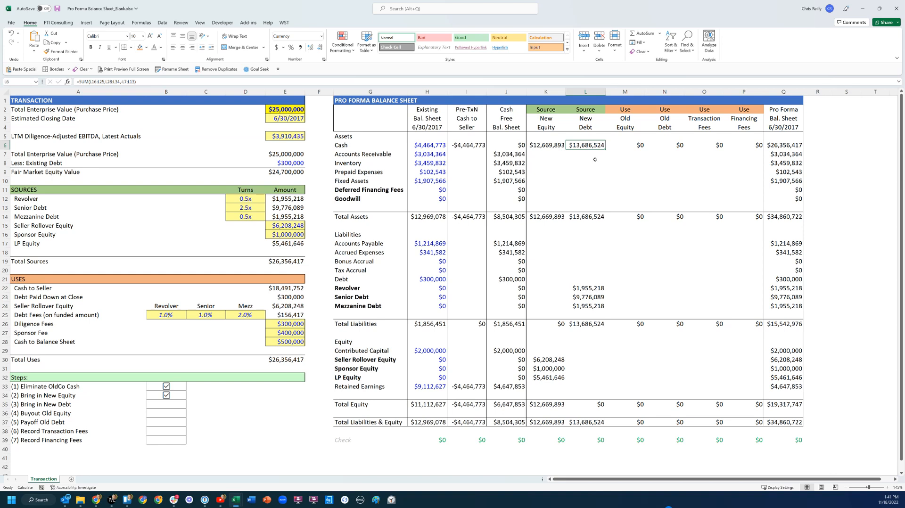
left_click(166, 404)
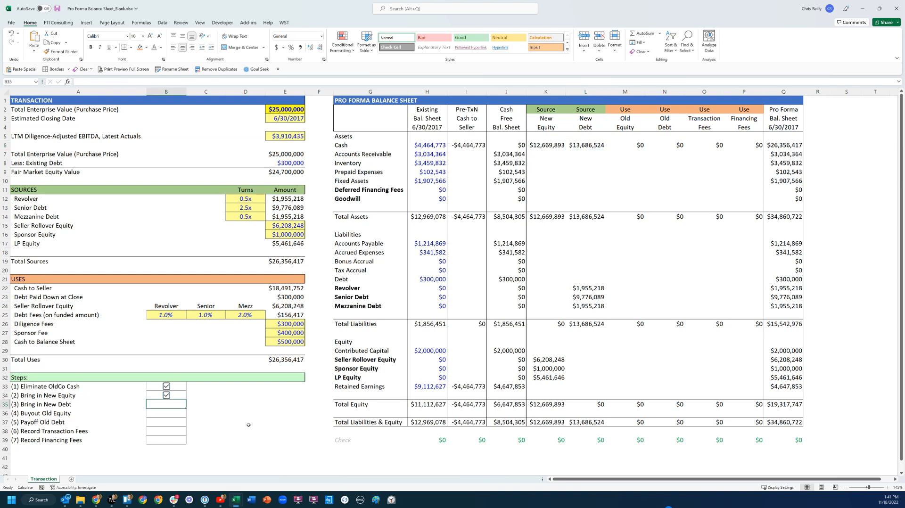
left_click(166, 404)
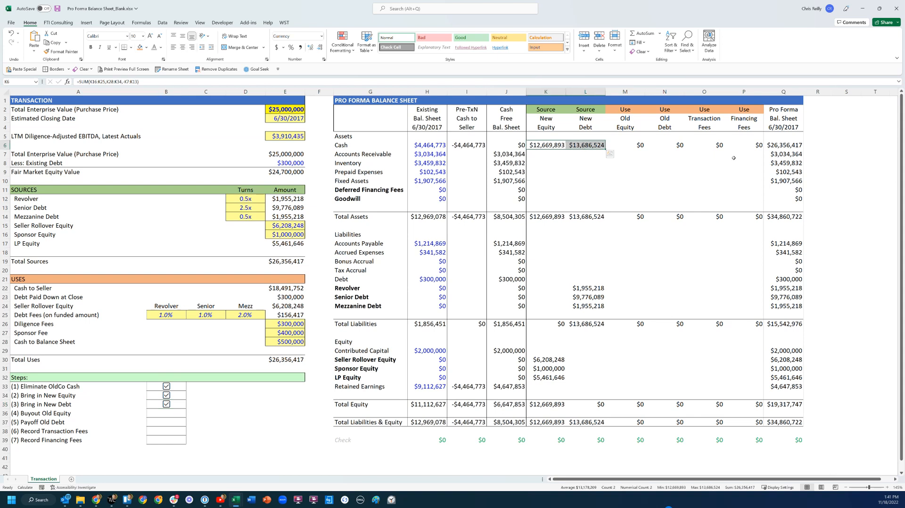
left_click(784, 144)
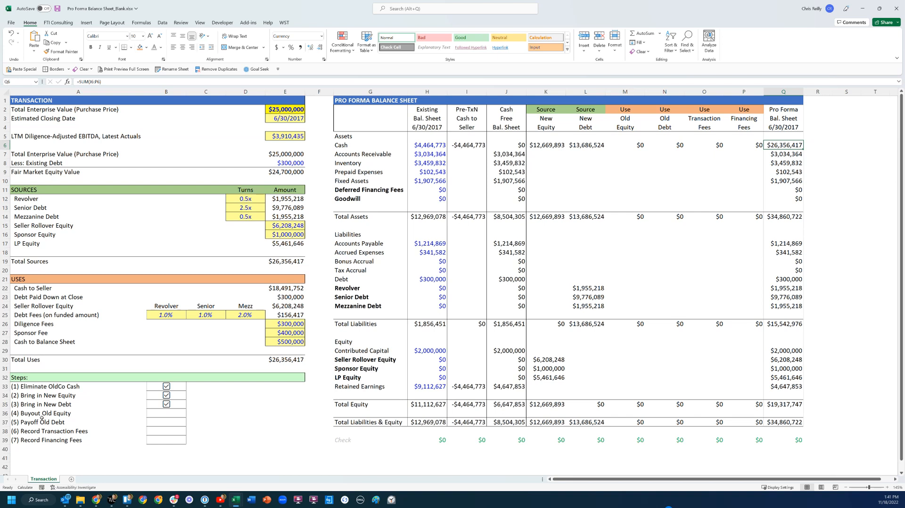
Remove $2,000,000 contributed capital and $4,647,853 retained earnings (=-J34) in Old Equity column M
left_click(166, 413)
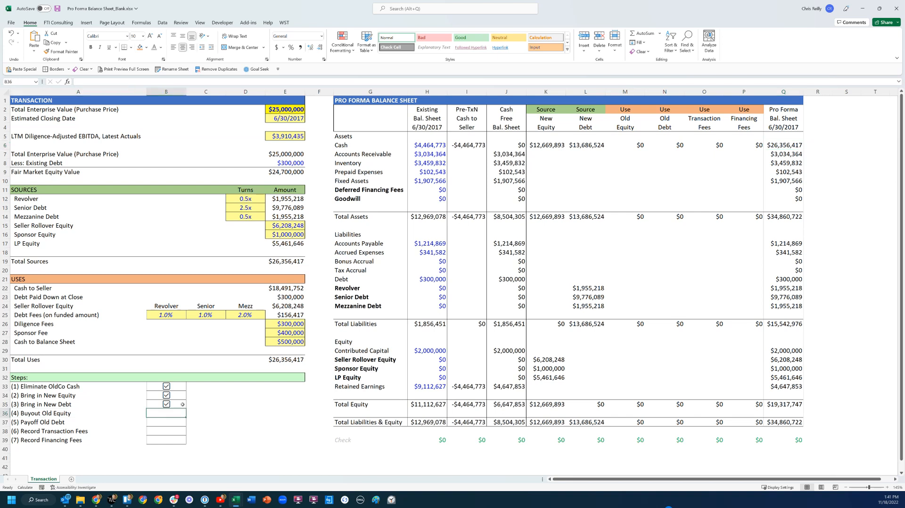
left_click(427, 351)
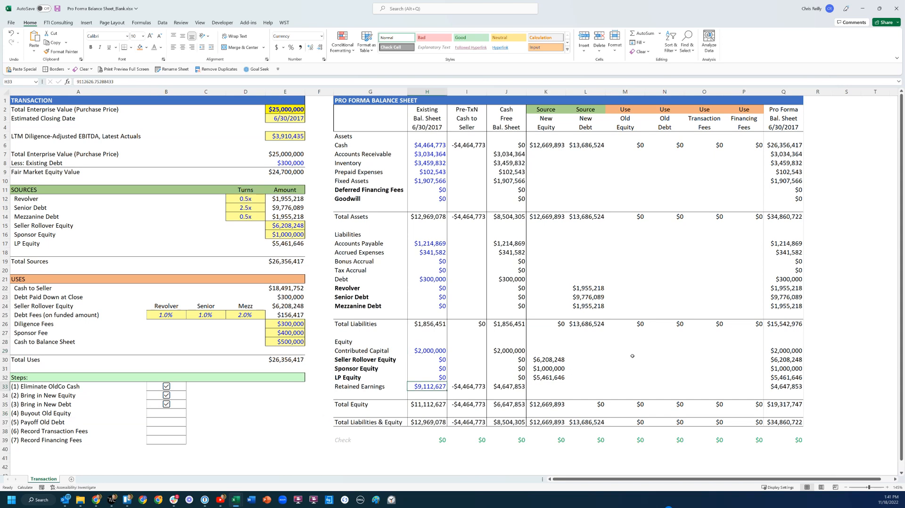
left_click(625, 351)
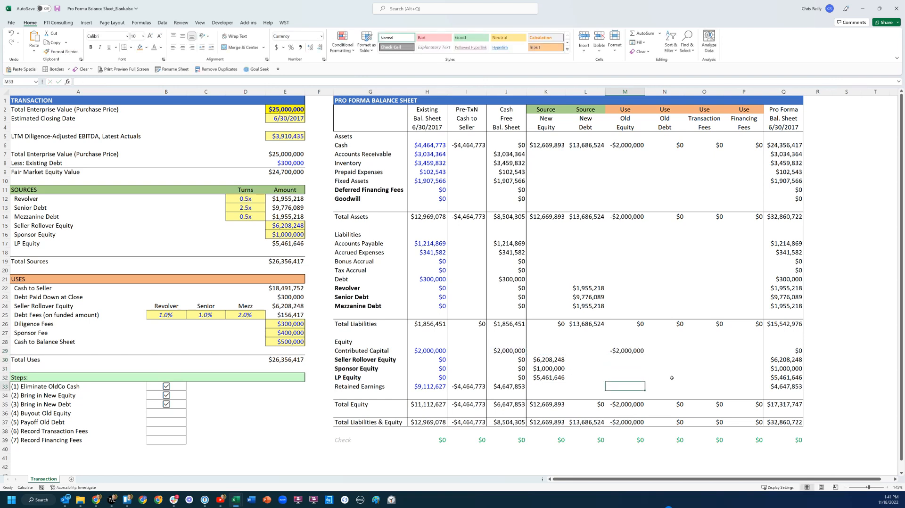
type("=-")
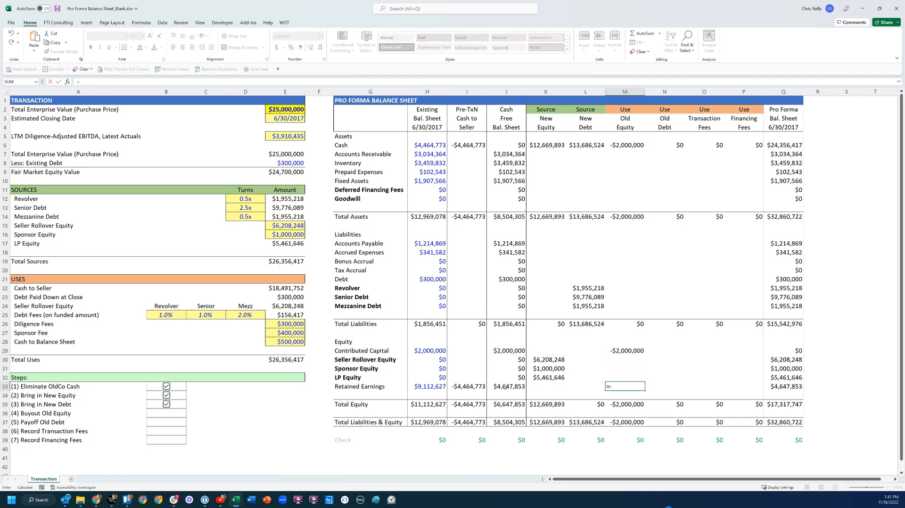
key("Return")
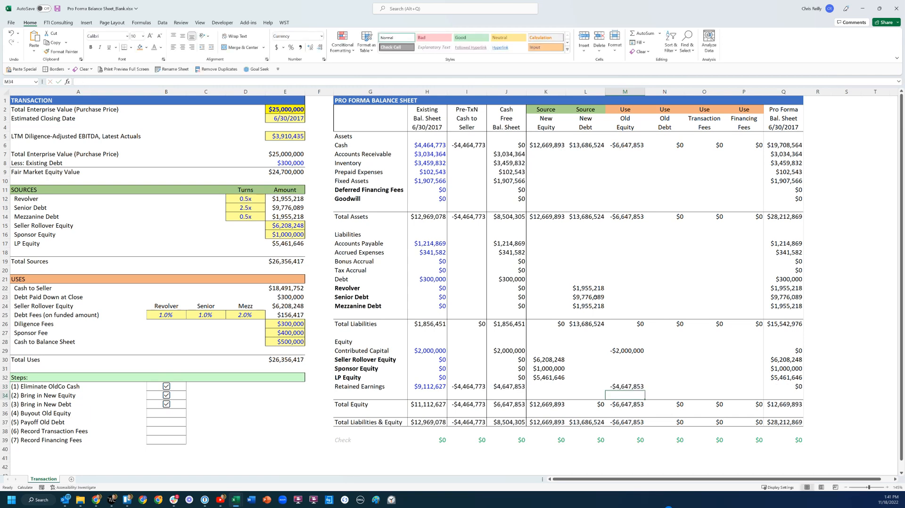
left_click(625, 198)
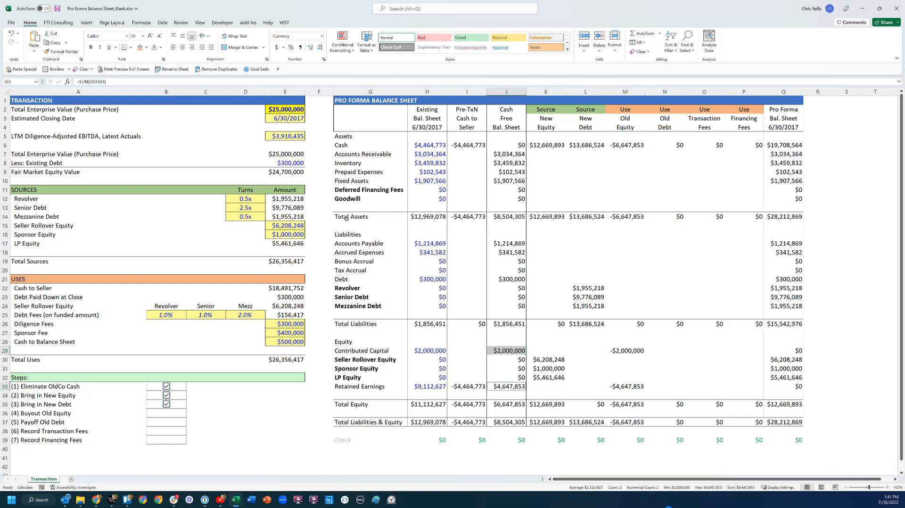
Book $18,052,147 goodwill with =E9+M29+M37 in M10 and tick step (4)
left_click(285, 172)
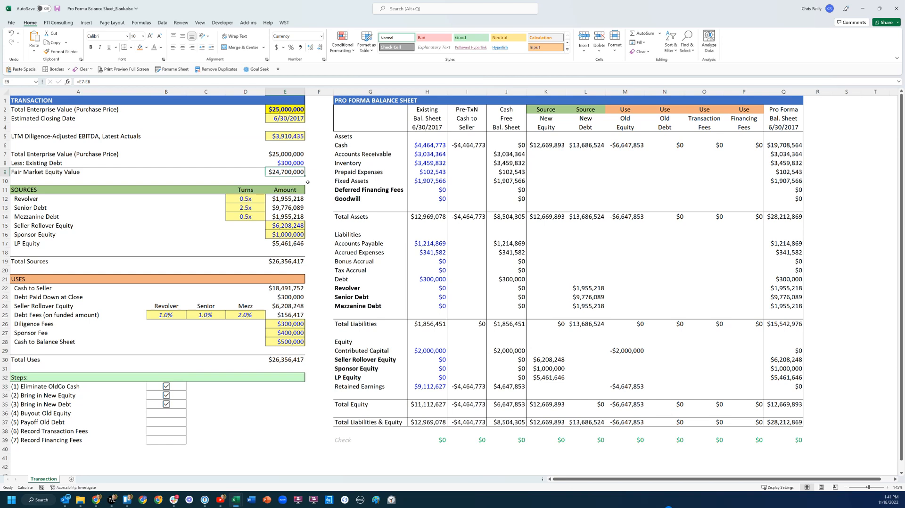
left_click(625, 198)
type("=E9")
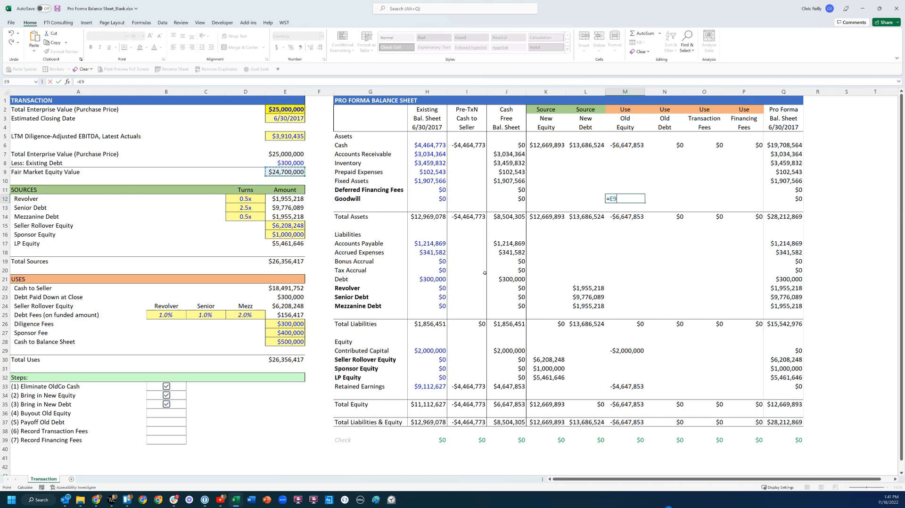
left_click(625, 350)
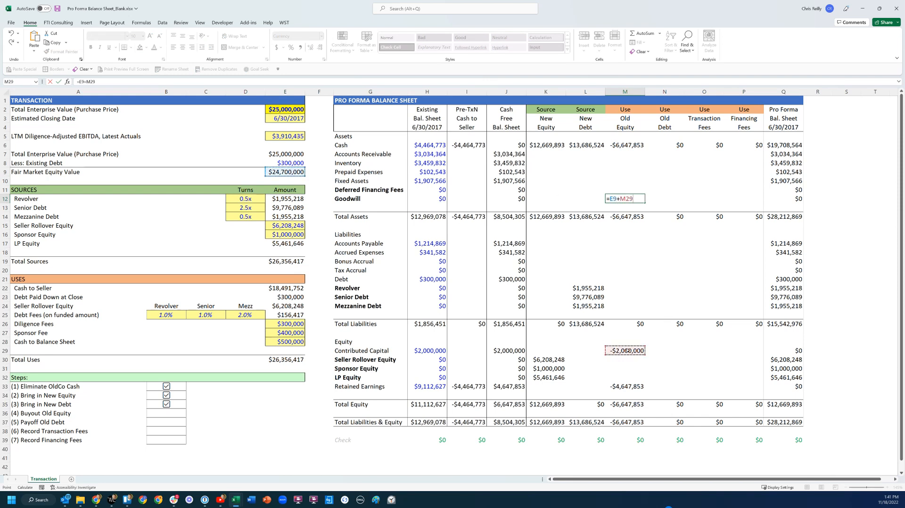
left_click(625, 387)
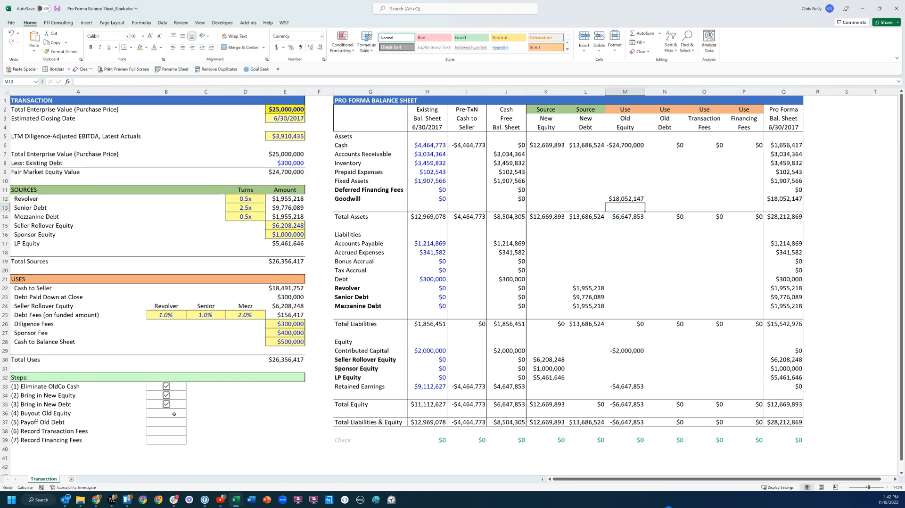
left_click(166, 413)
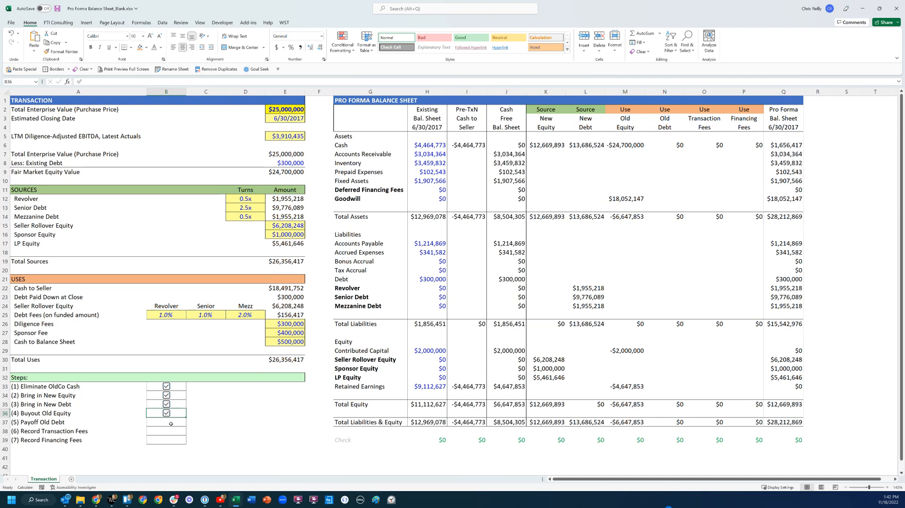
Pay off the $300,000 existing debt in N22, review the cash formulas, and tick step (5)
left_click(166, 422)
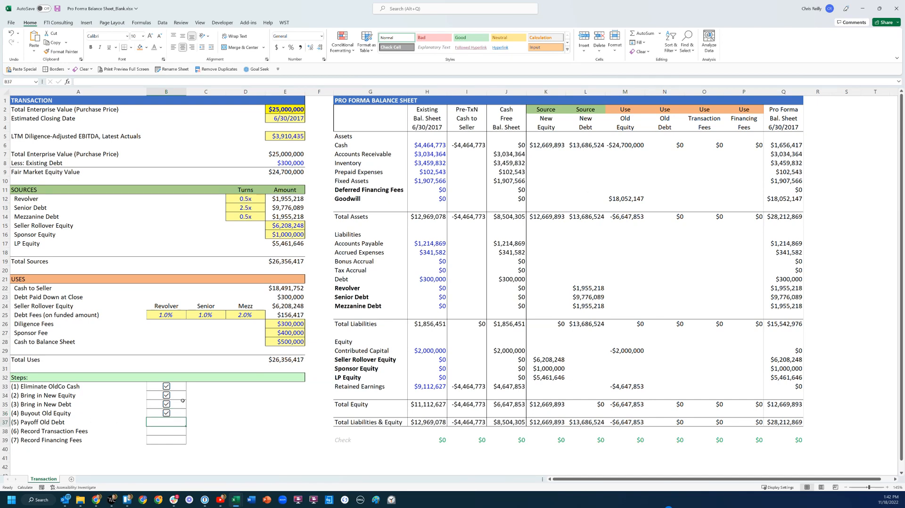
left_click(664, 279)
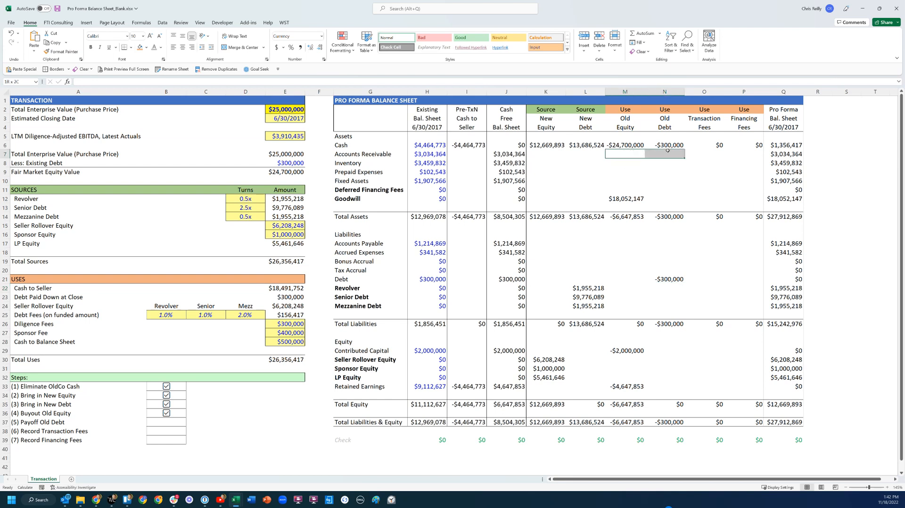
left_click(545, 145)
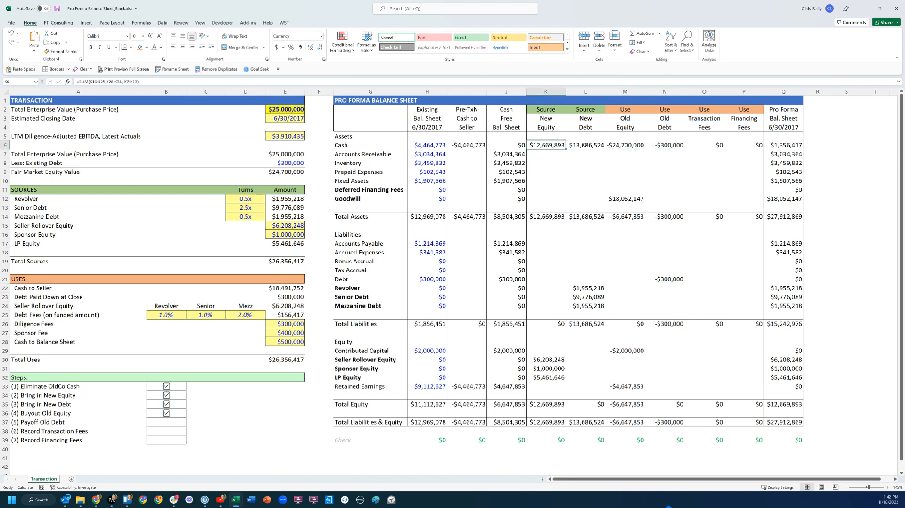
left_click(625, 145)
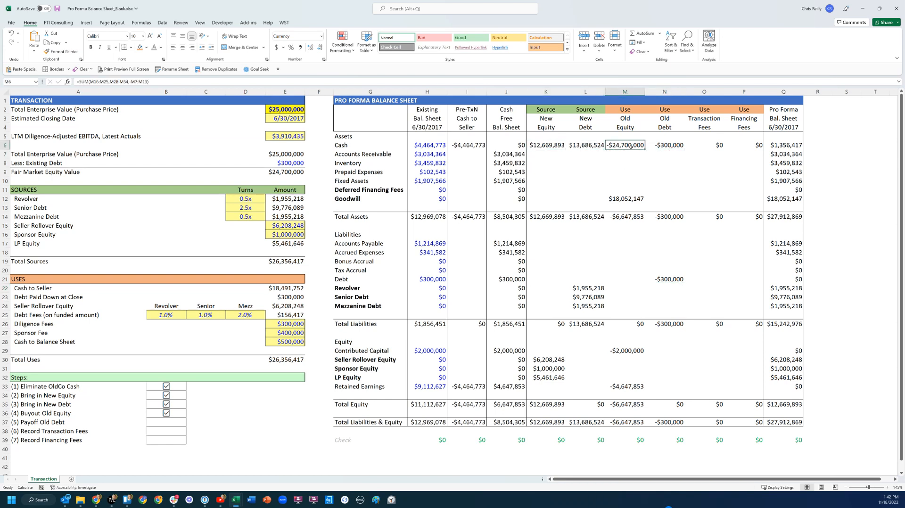
left_click(665, 144)
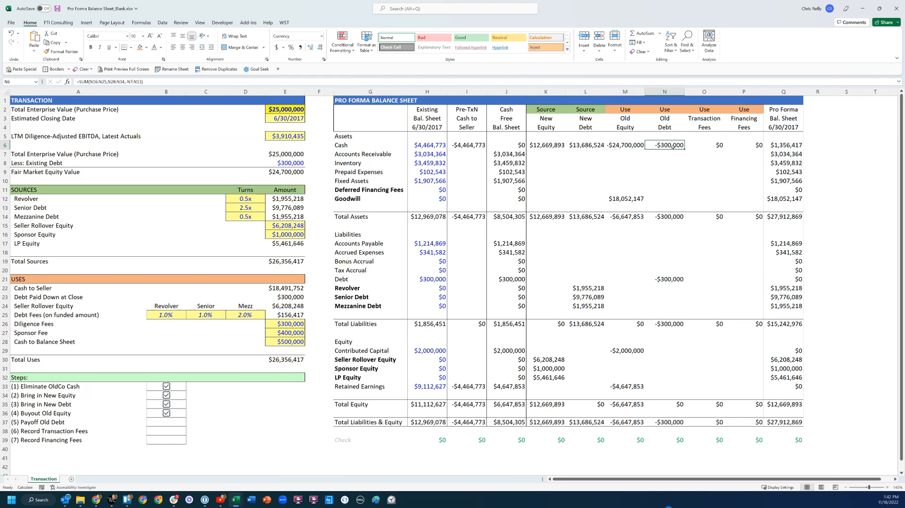
left_click(165, 420)
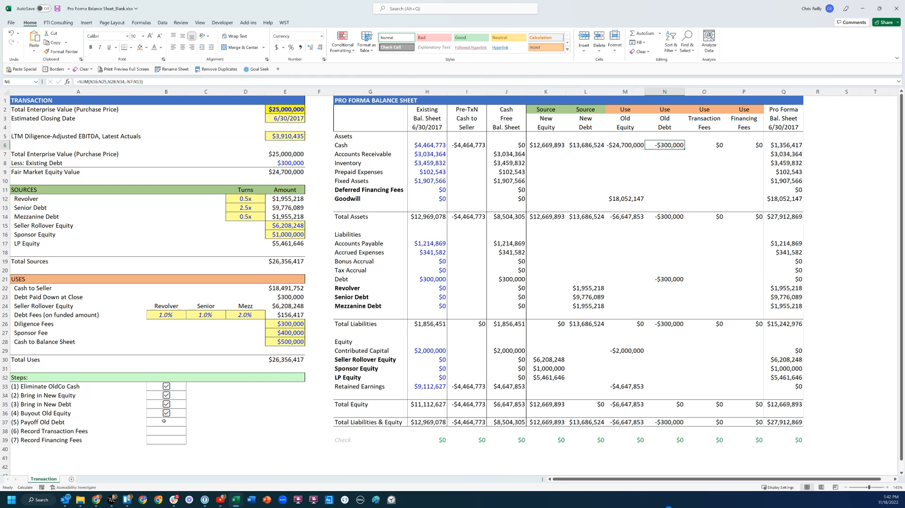
left_click(166, 421)
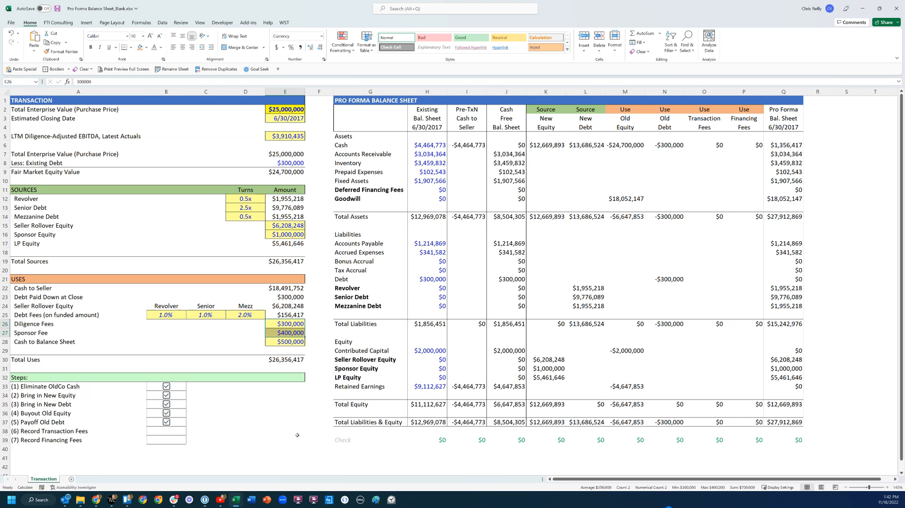
mouse_move(710, 383)
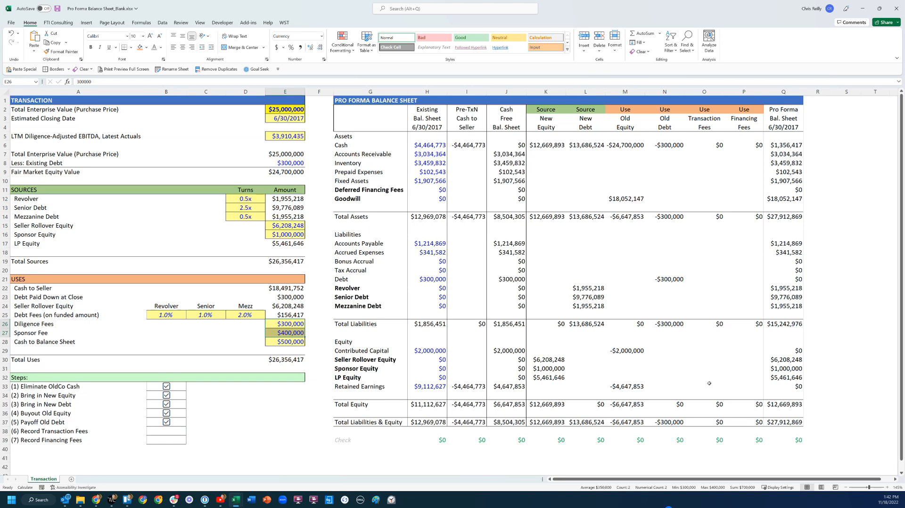
Enter =-SUM(E26:E27) in O33 to charge $700,000 of fees against retained earnings
left_click(704, 387)
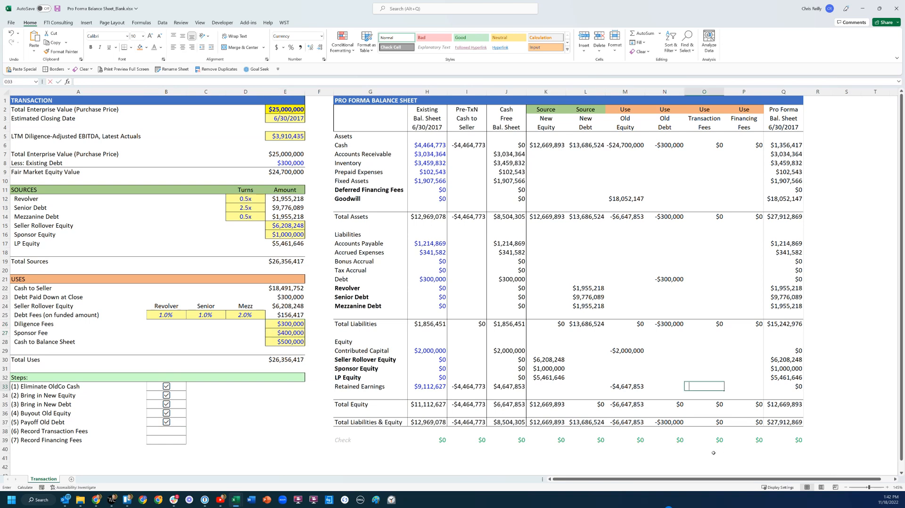
type("=SUM(")
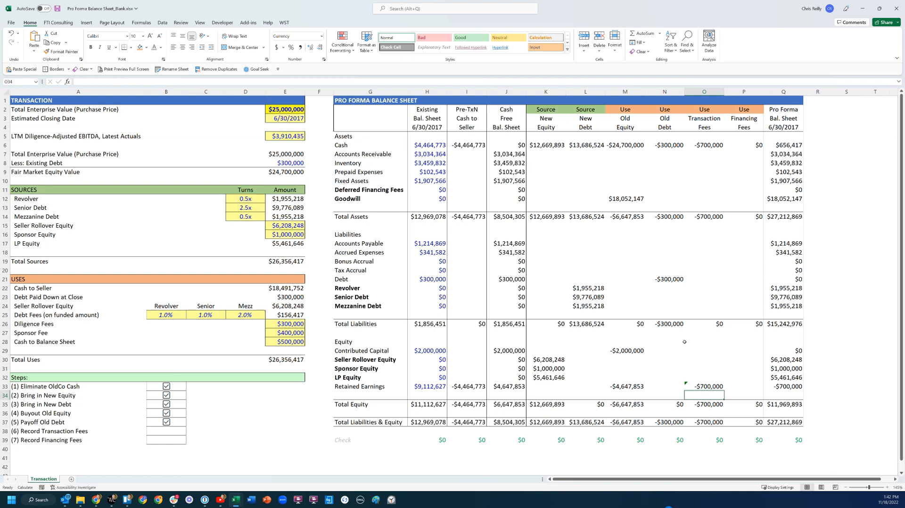
left_click(704, 387)
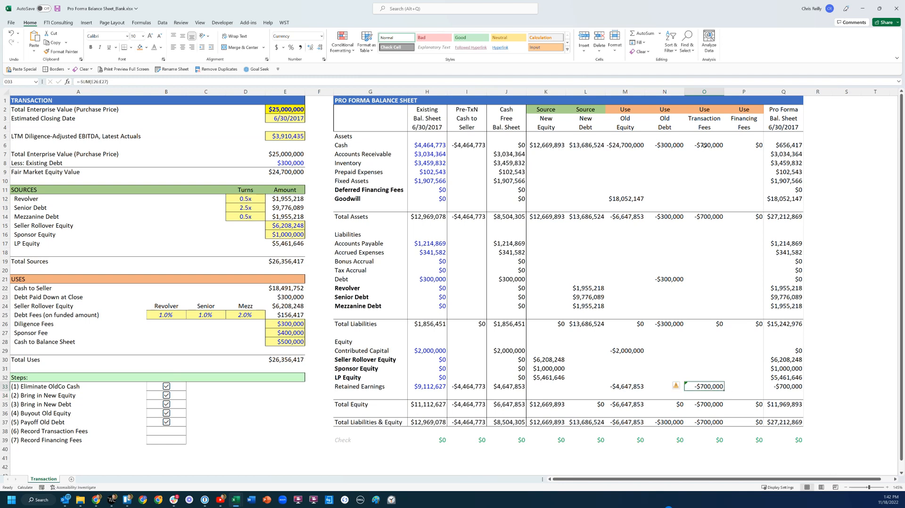
left_click(704, 145)
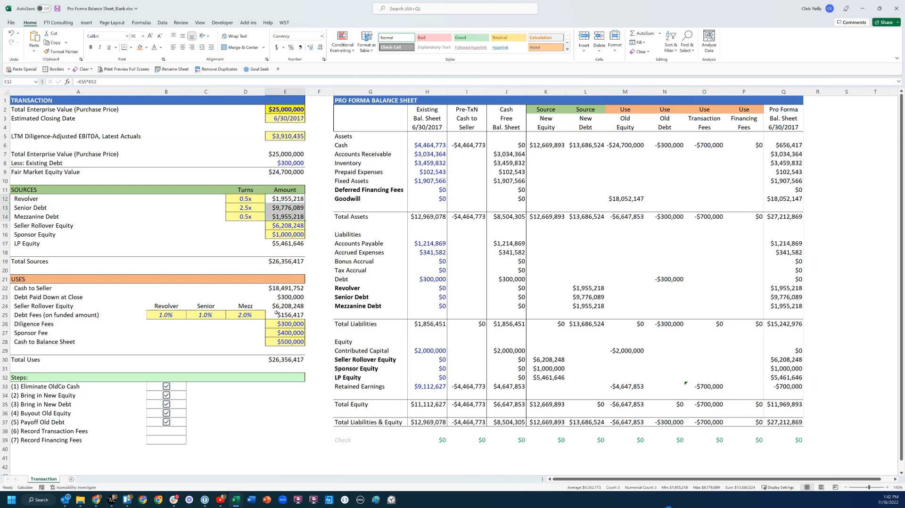
Capitalize $156,417 of debt fees (E25) in P11, confirming pro forma cash of $500,000
left_click(284, 315)
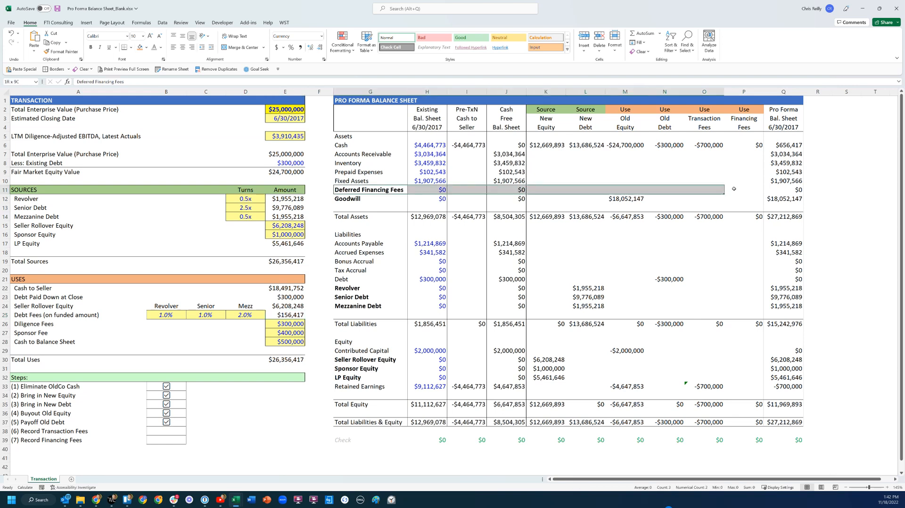
left_click(369, 190)
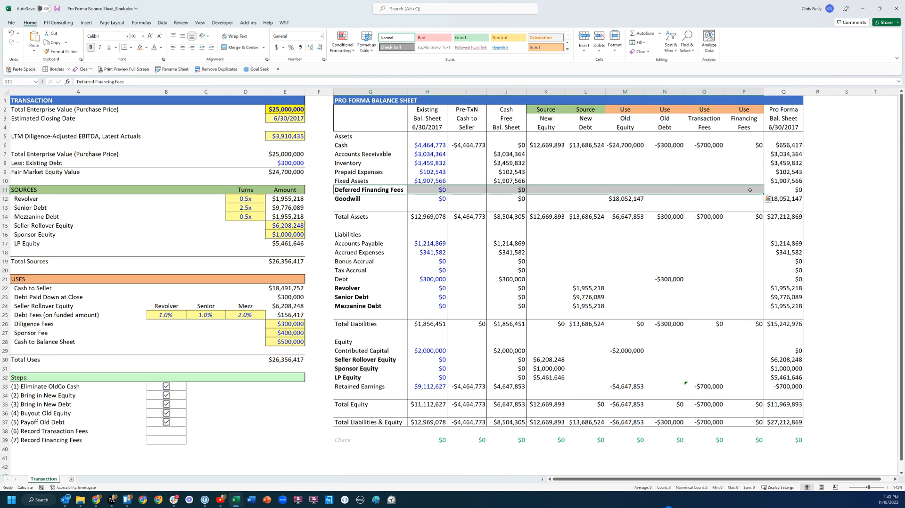
left_click(744, 189)
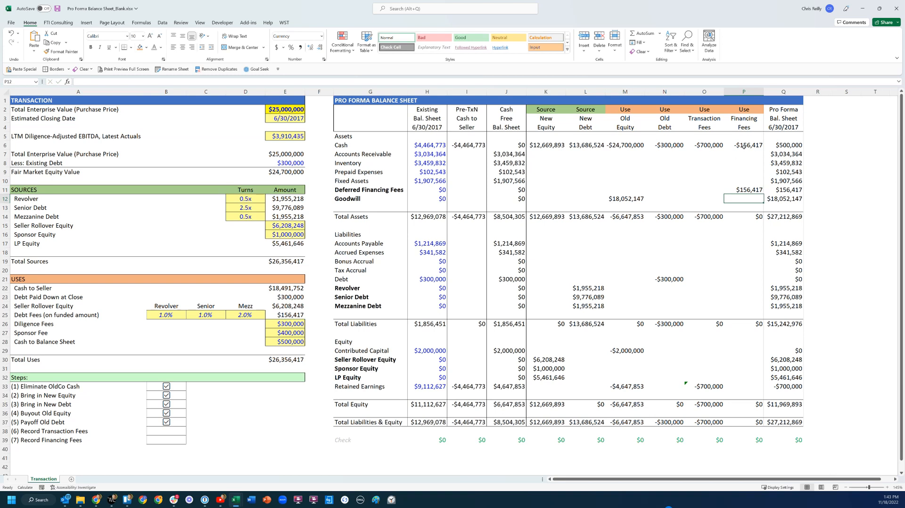
left_click(744, 145)
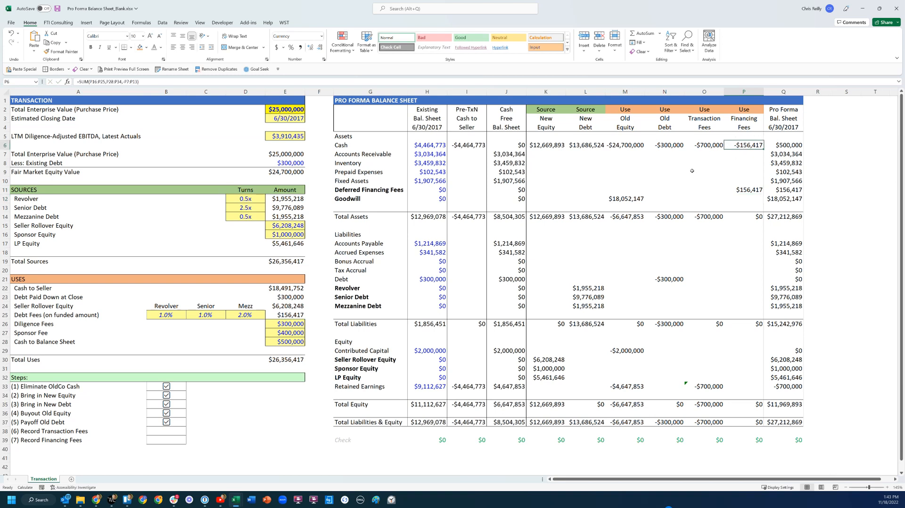
left_click(784, 145)
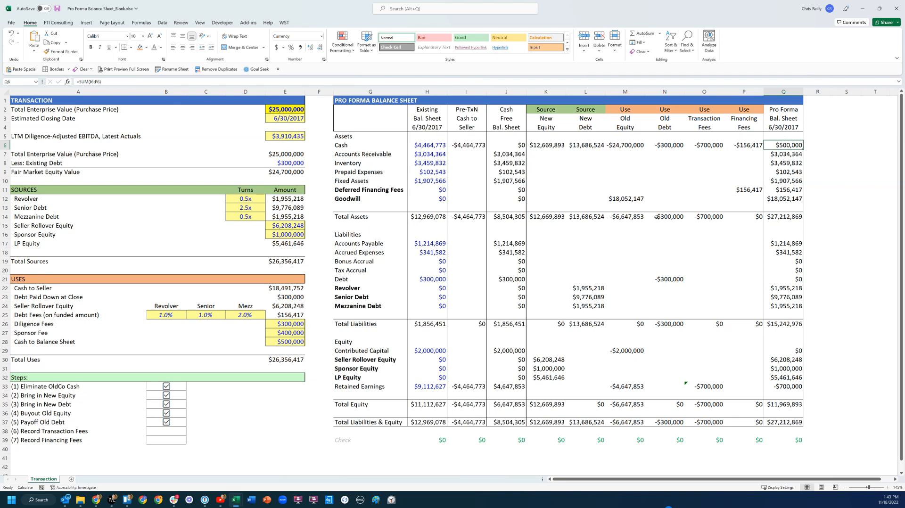
left_click(285, 341)
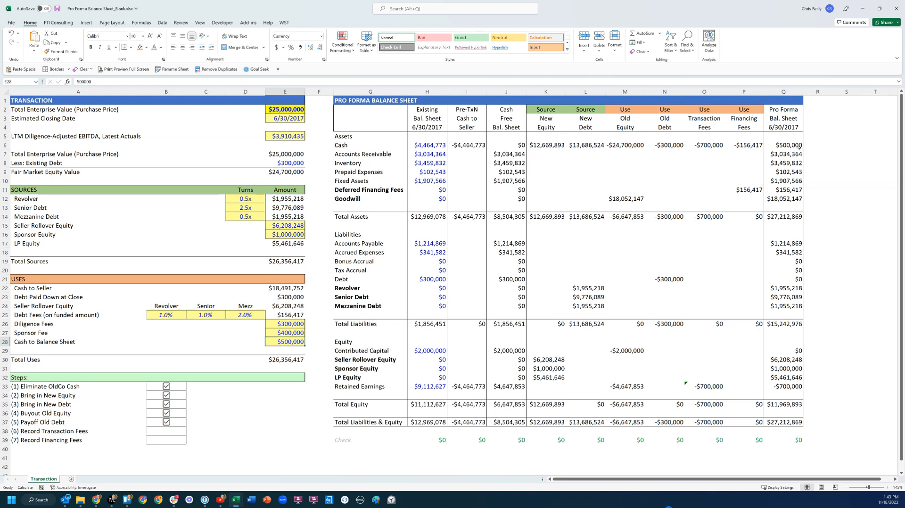
Set the E28 cash to balance sheet input to 1,000,000 and confirm Q6 shows $1,000,000
left_click(784, 144)
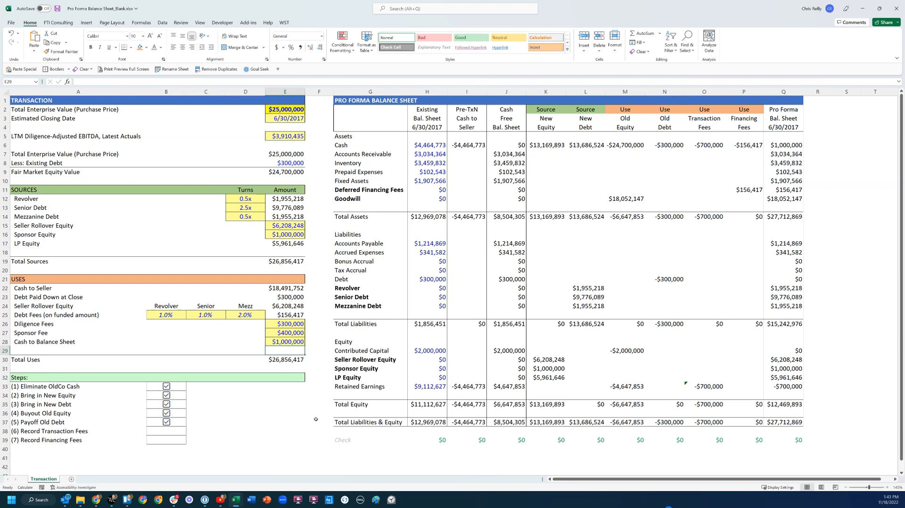
left_click(783, 145)
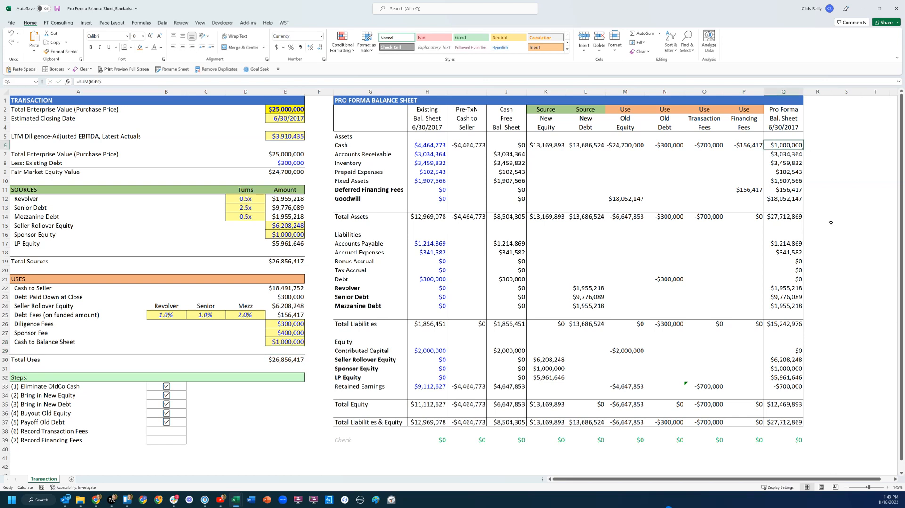